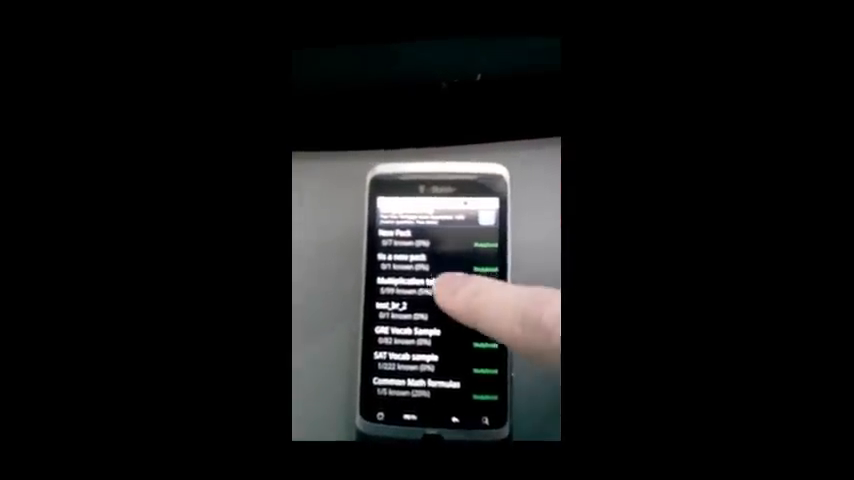
# Step: Long-press the Multiplication pack in the deck list to show its pack options menu
pyautogui.click(413, 283)
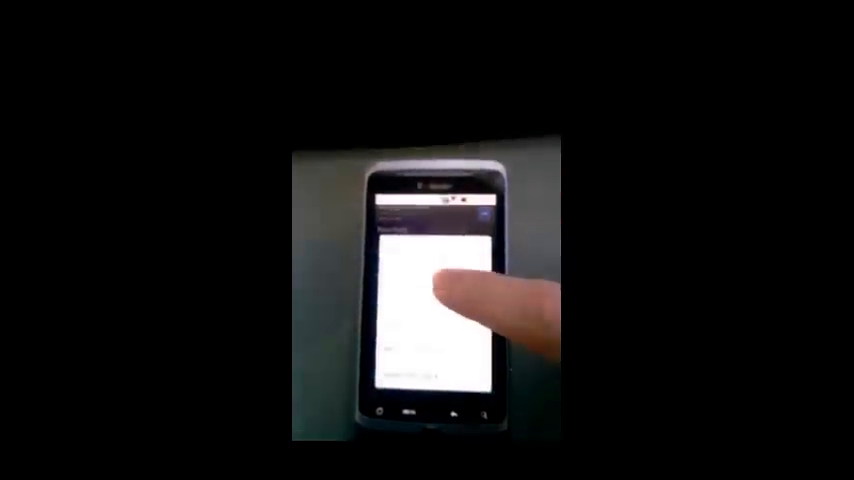